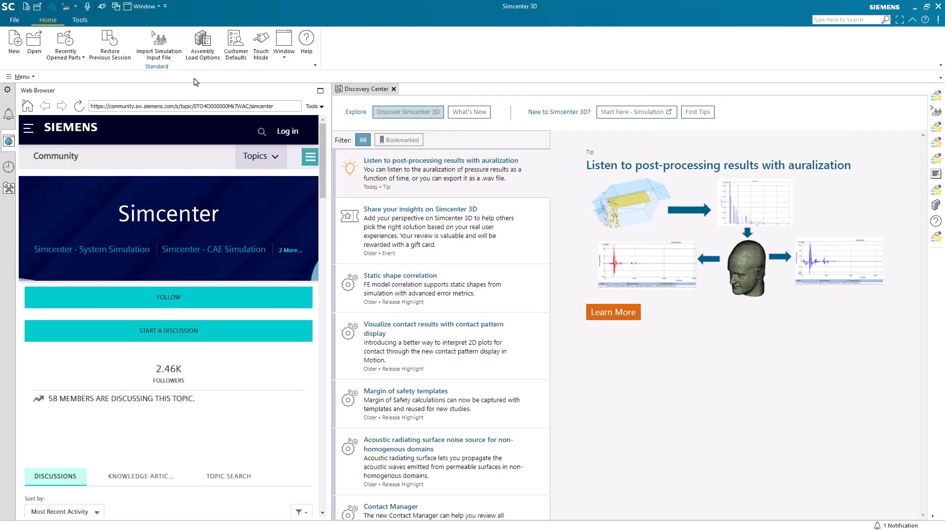
- Start a simulation input import for ANSYS in lbf-in units, using solver file units where available
{"action": "left_click", "coordinate": [159, 44]}
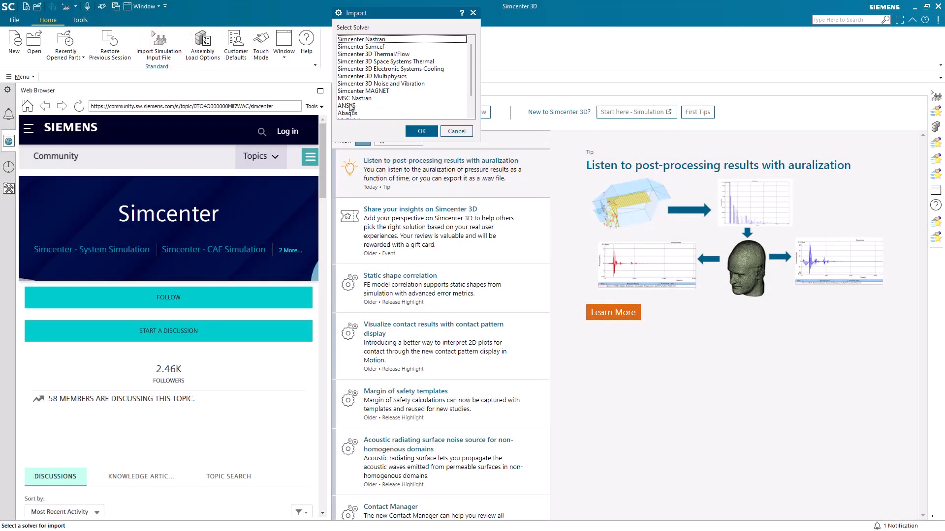
{"action": "left_click", "coordinate": [421, 131]}
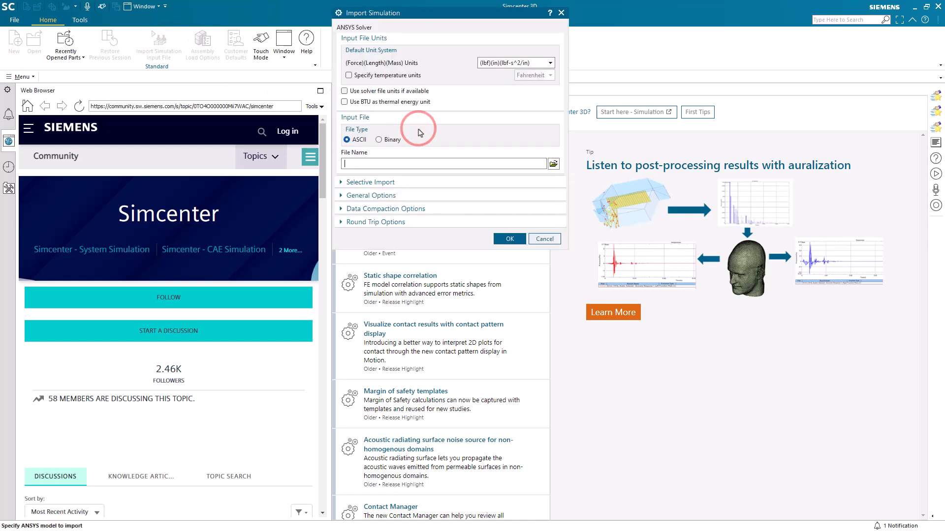
{"action": "left_click", "coordinate": [344, 91]}
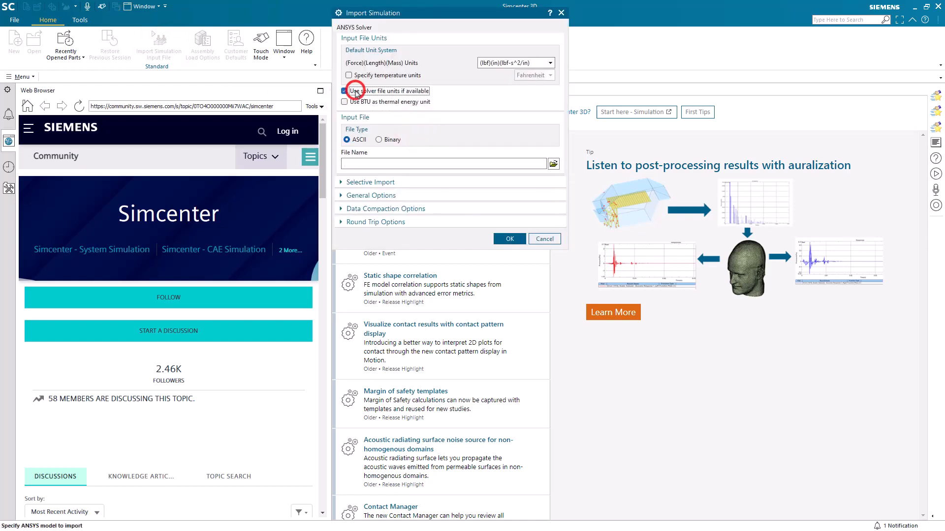
{"action": "left_click", "coordinate": [548, 63]}
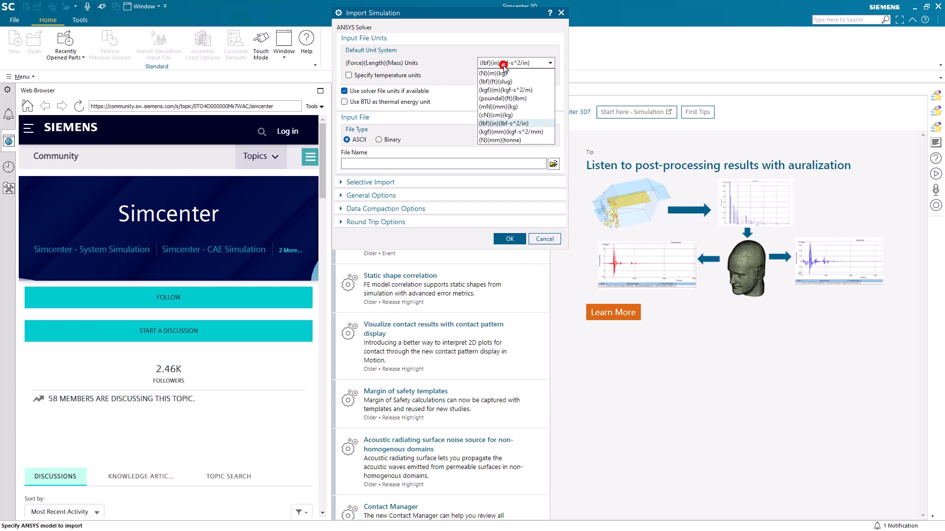
{"action": "left_click", "coordinate": [510, 124]}
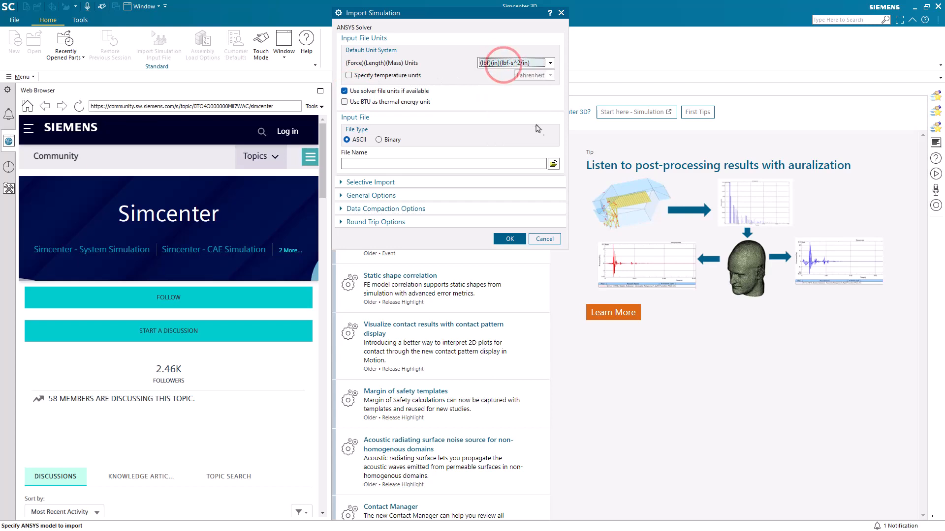
- Select ansys.inp as the input file and run the import
{"action": "left_click", "coordinate": [552, 164]}
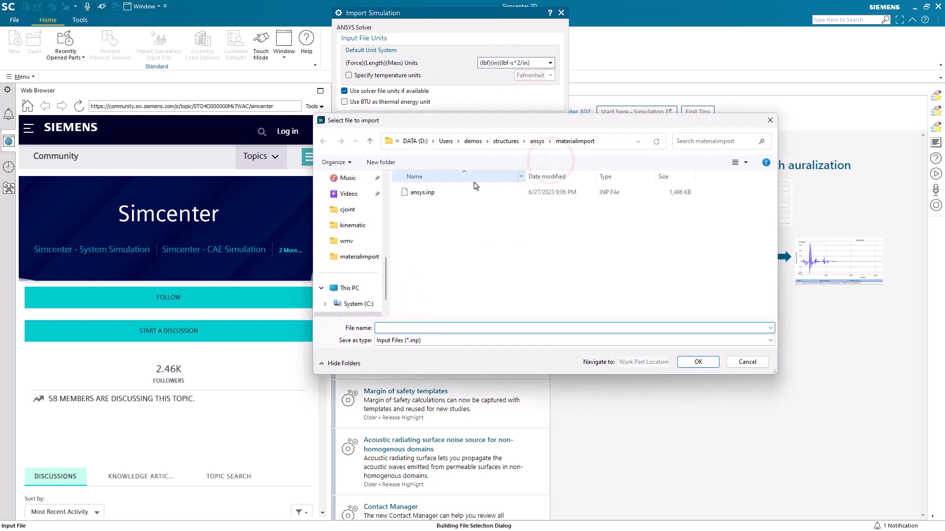
{"action": "left_click", "coordinate": [423, 192]}
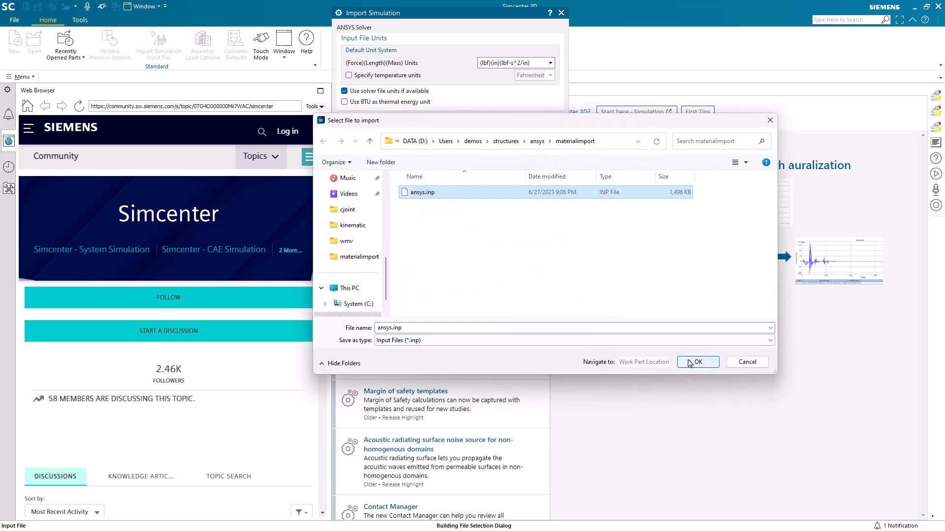
{"action": "left_click", "coordinate": [697, 362]}
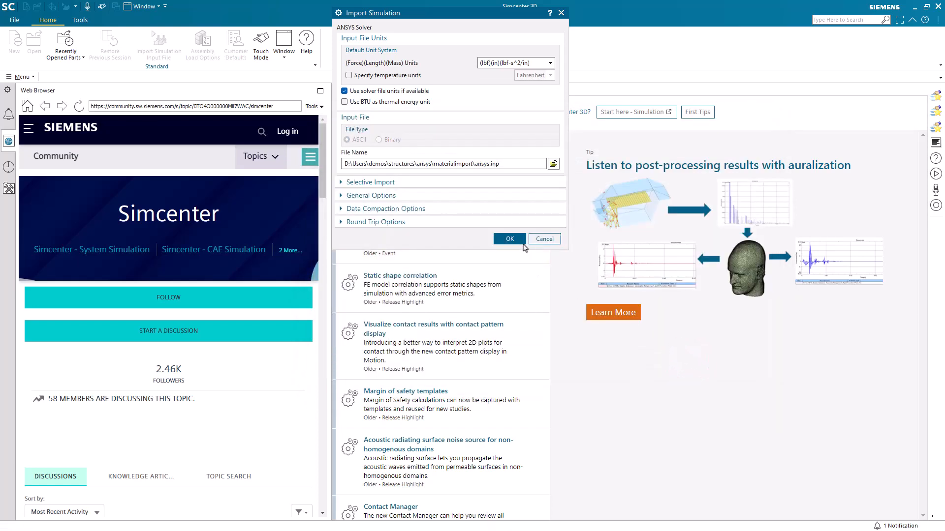
{"action": "left_click", "coordinate": [543, 238]}
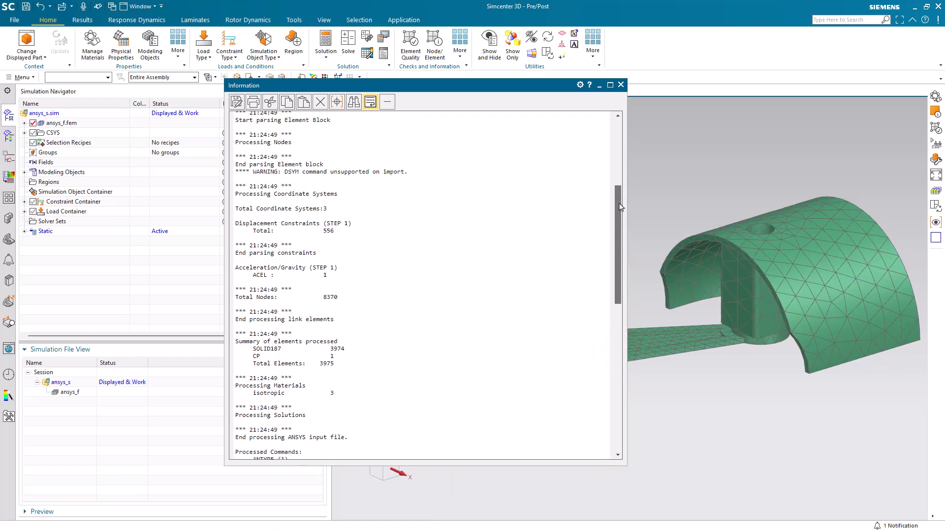
- Review the import report to Import Complete and close the Information window
{"action": "scroll", "scroll_direction": "up", "scroll_amount": 3}
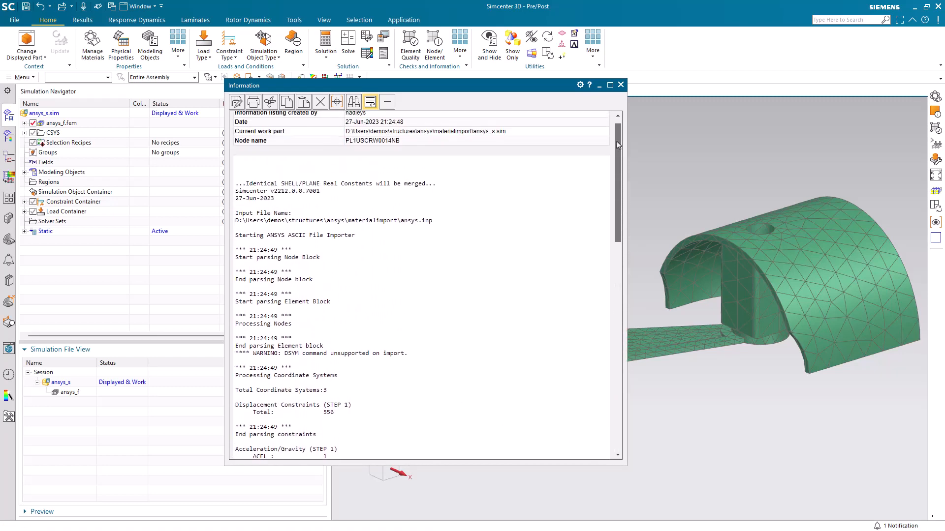
{"action": "scroll", "scroll_direction": "down", "scroll_amount": 3}
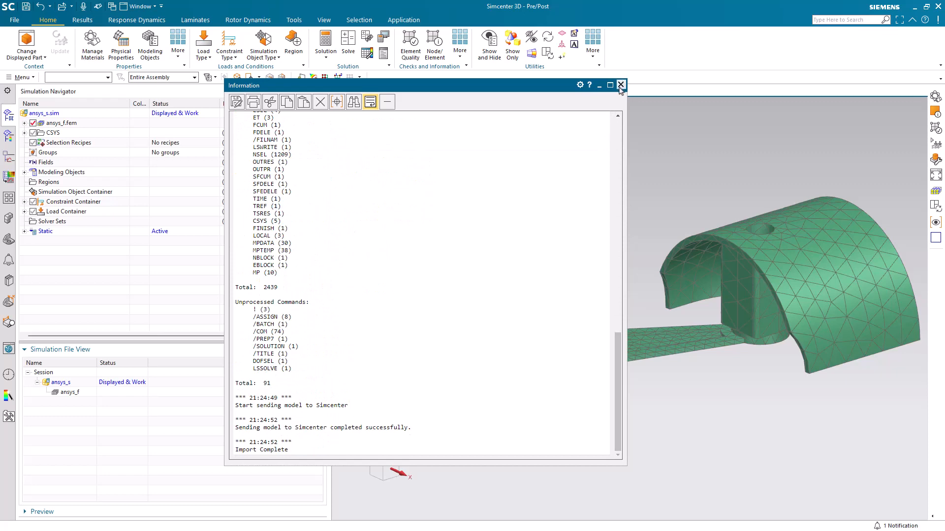
{"action": "left_click", "coordinate": [621, 84]}
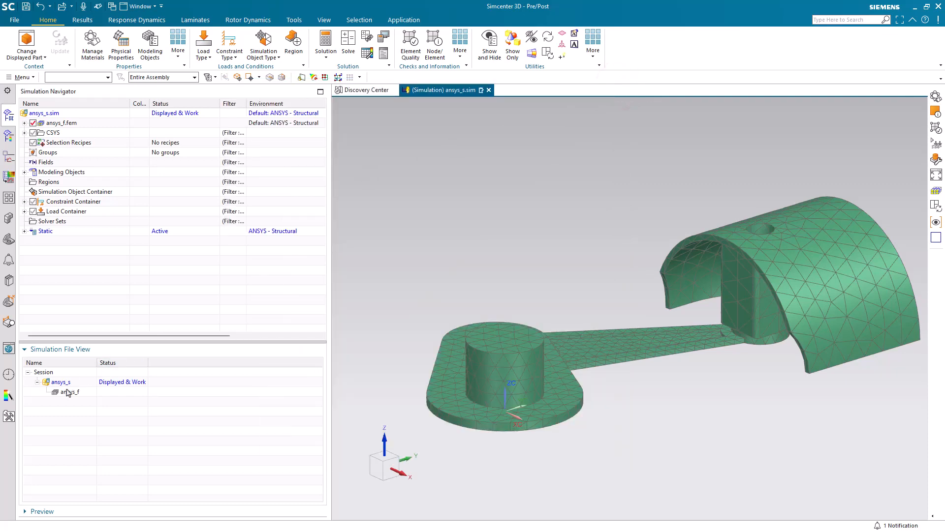
- Display the ansys_f FEM file and list its local materials in Manage Materials, opening the column setup
{"action": "double_click", "coordinate": [69, 393]}
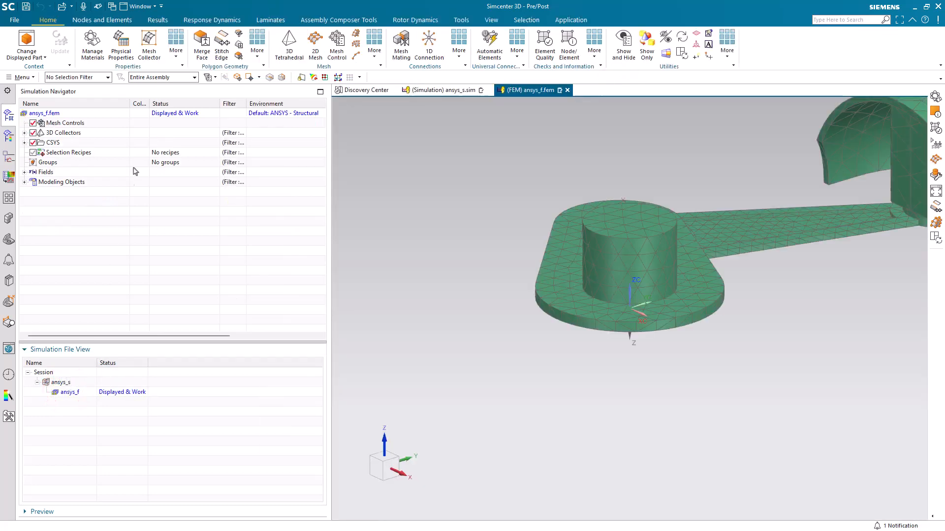
{"action": "left_click", "coordinate": [176, 42]}
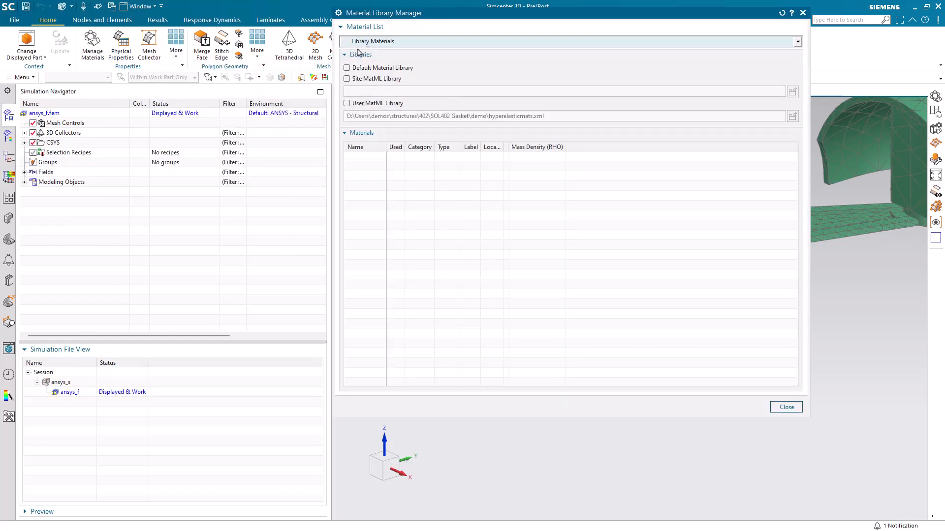
{"action": "left_click", "coordinate": [796, 41]}
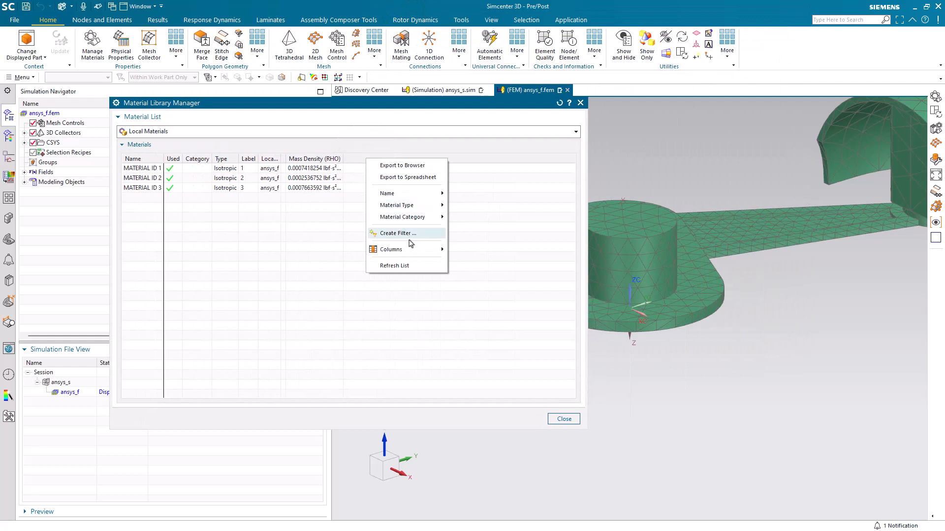
{"action": "left_click", "coordinate": [390, 249]}
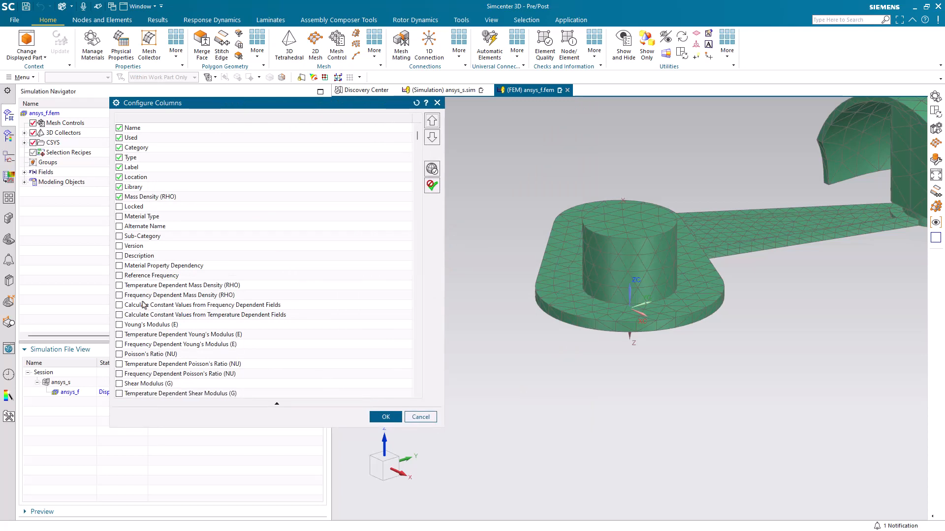
{"action": "mouse_move", "coordinate": [127, 283]}
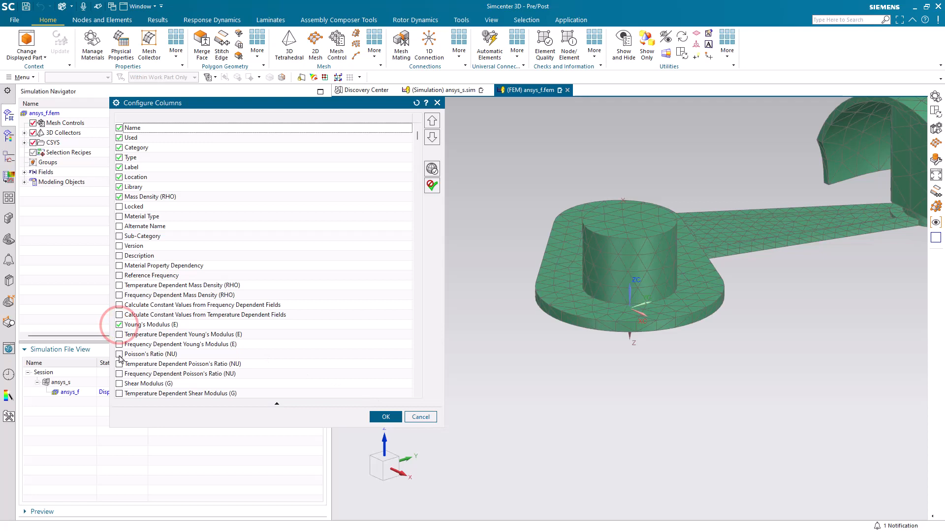
- Add the Poisson's Ratio column and select MATERIAL ID 1 to see where it is used
{"action": "left_click", "coordinate": [385, 417]}
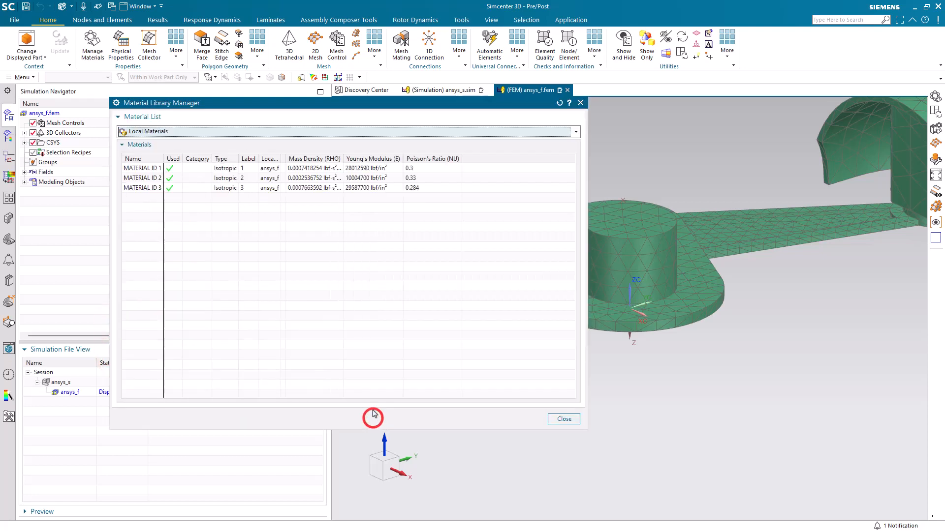
{"action": "mouse_move", "coordinate": [383, 183]}
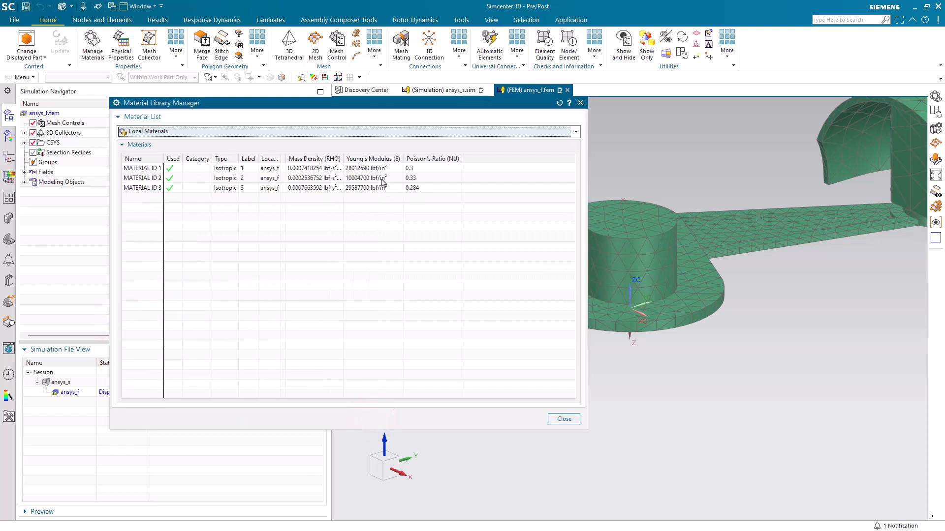
{"action": "mouse_move", "coordinate": [426, 179]}
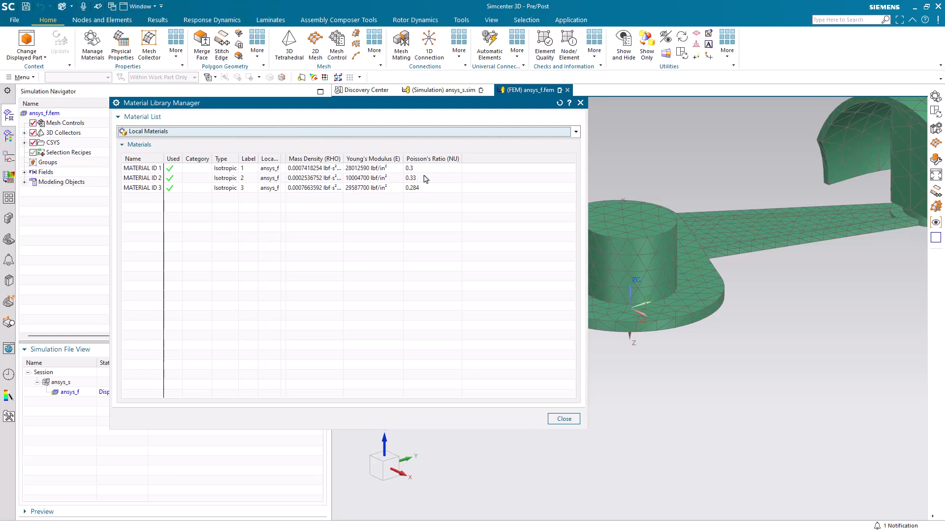
{"action": "left_click", "coordinate": [349, 167]}
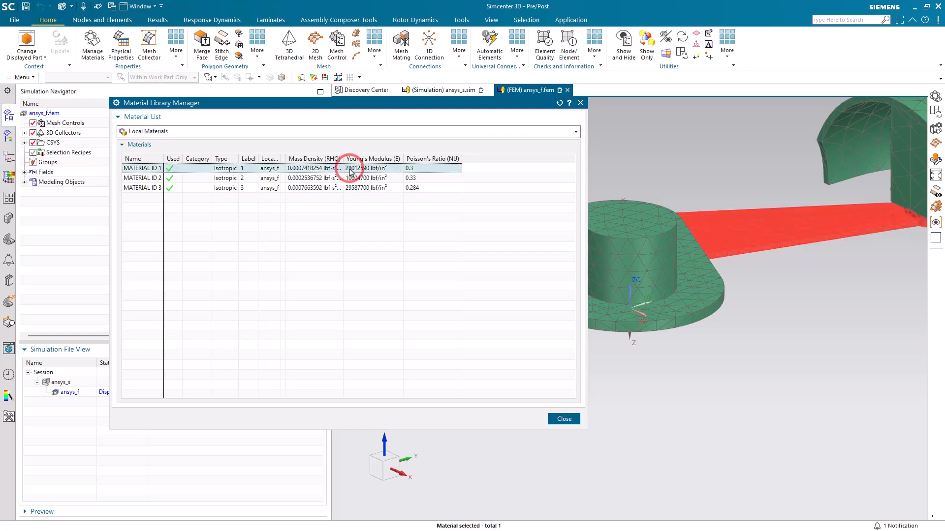
- Export the three materials to a single MatML library file named aml and close the material manager
{"action": "right_click", "coordinate": [259, 187]}
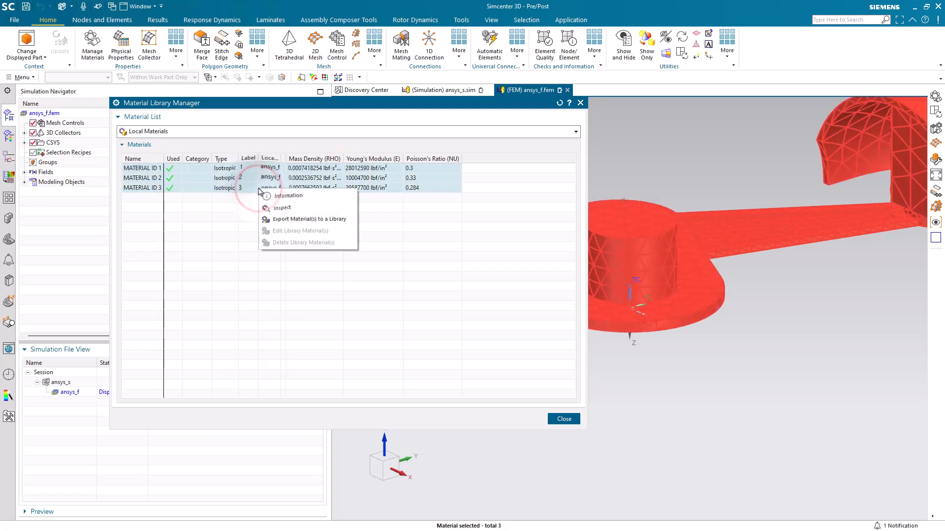
{"action": "left_click", "coordinate": [308, 219]}
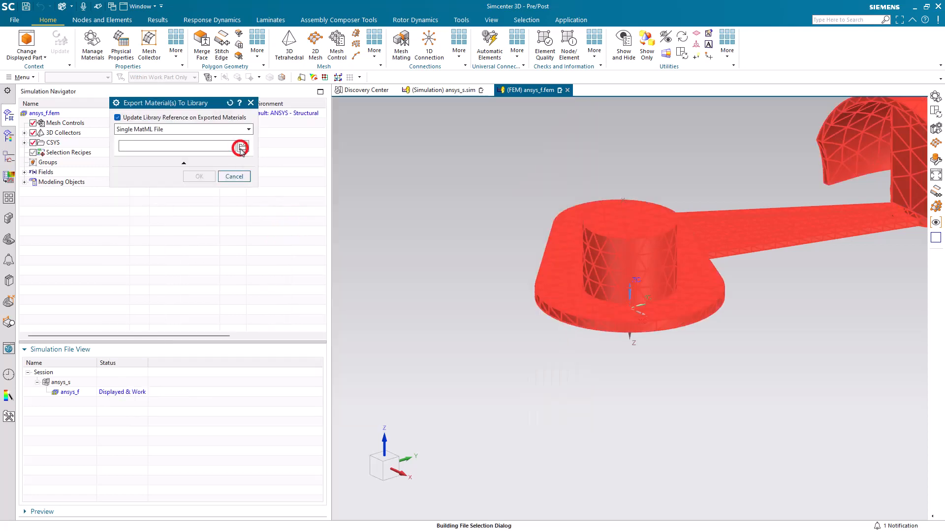
{"action": "left_click", "coordinate": [242, 147]}
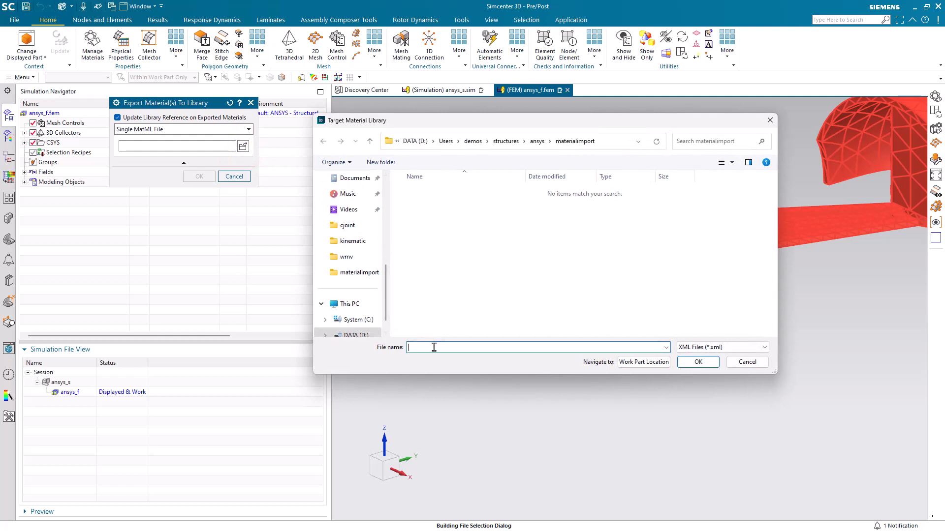
{"action": "type", "text": "aml"}
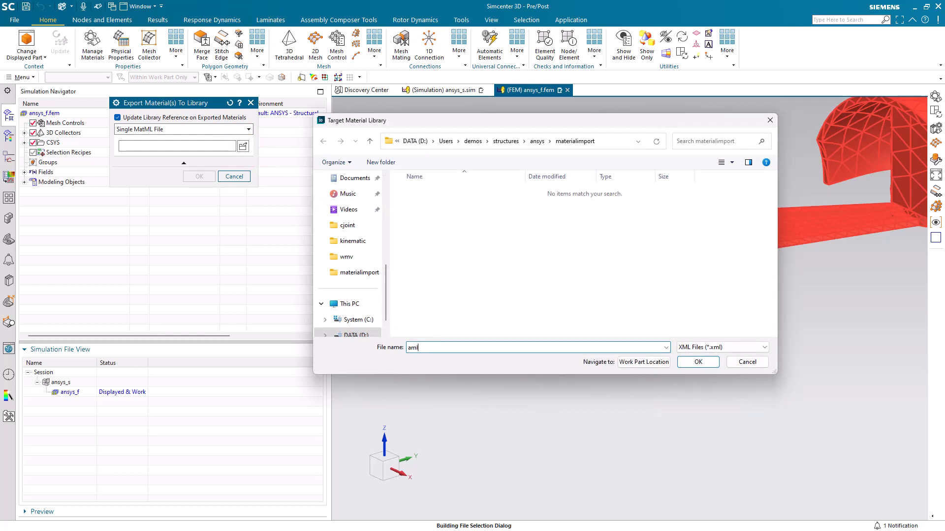
{"action": "left_click", "coordinate": [697, 361]}
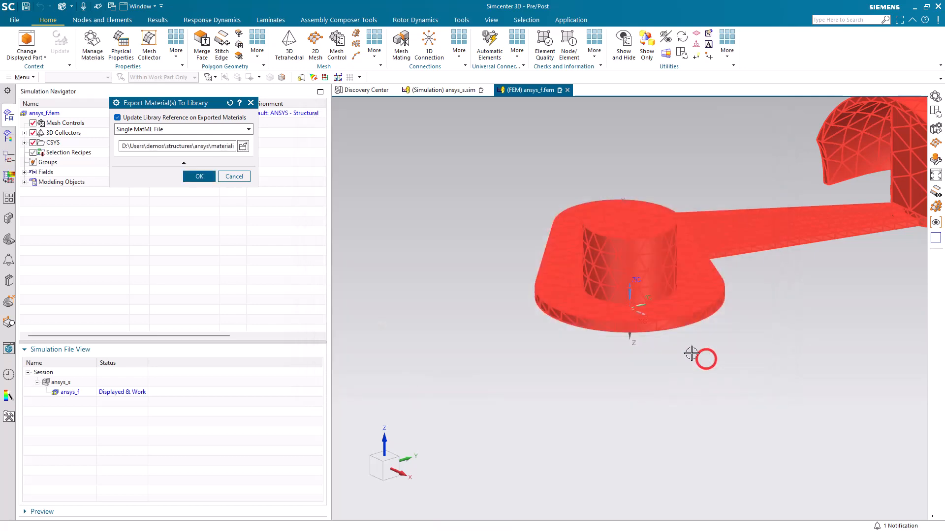
{"action": "left_click", "coordinate": [199, 176]}
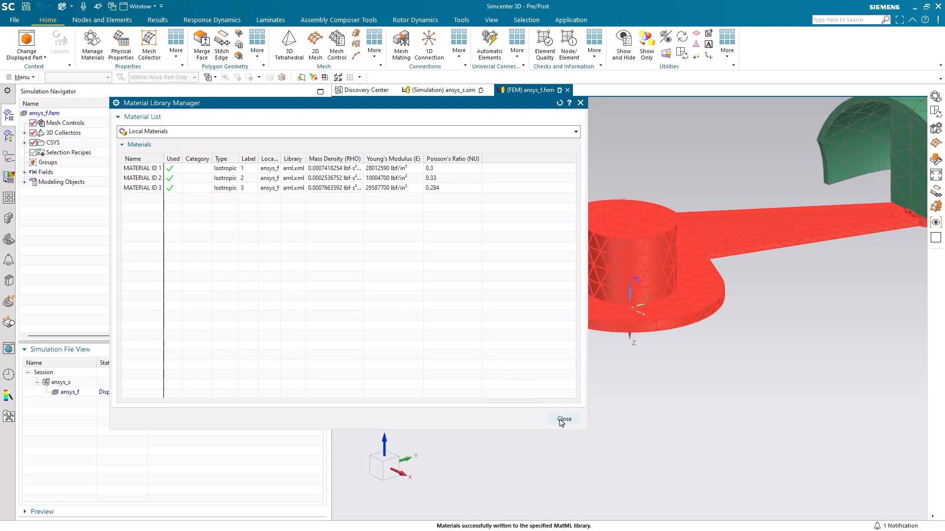
{"action": "left_click", "coordinate": [563, 419]}
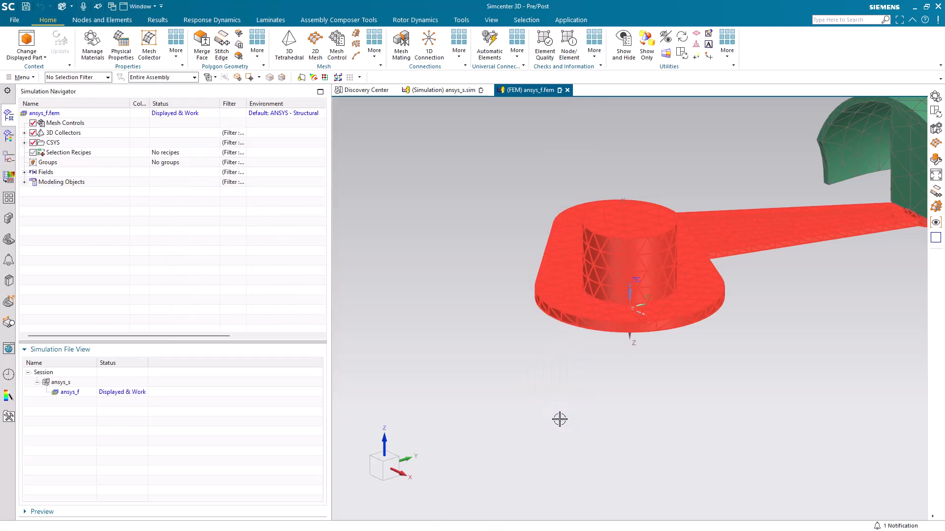
{"action": "mouse_move", "coordinate": [9, 374]}
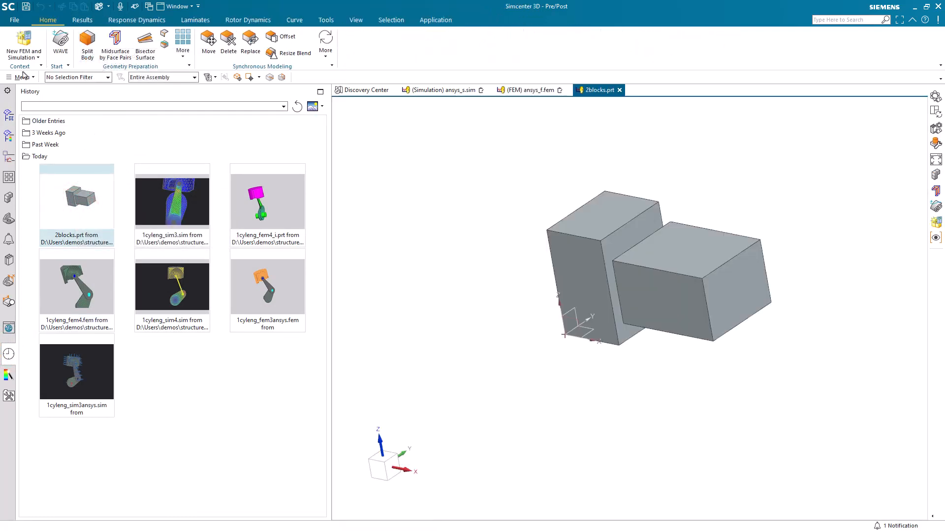
- Start Assign Materials from Menu > Tools > Materials for the 2blocks part
{"action": "left_click", "coordinate": [21, 77]}
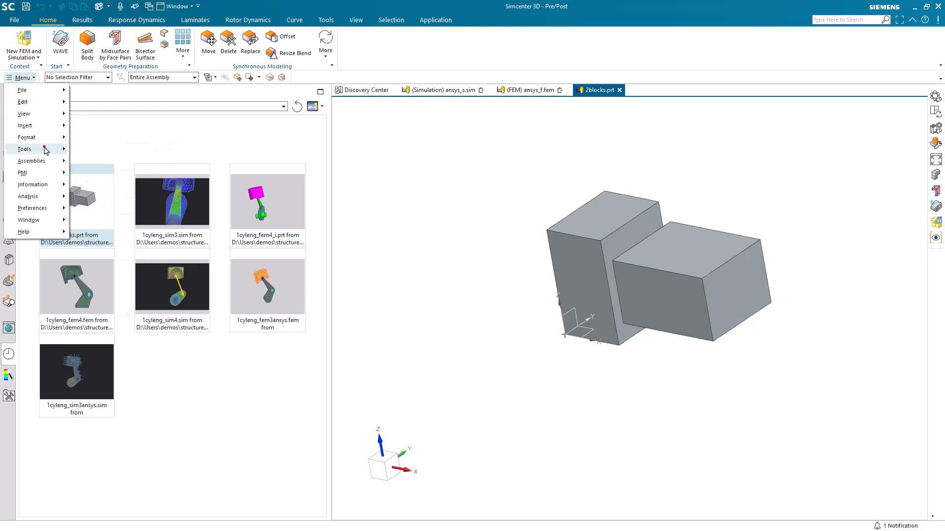
{"action": "left_click", "coordinate": [24, 149]}
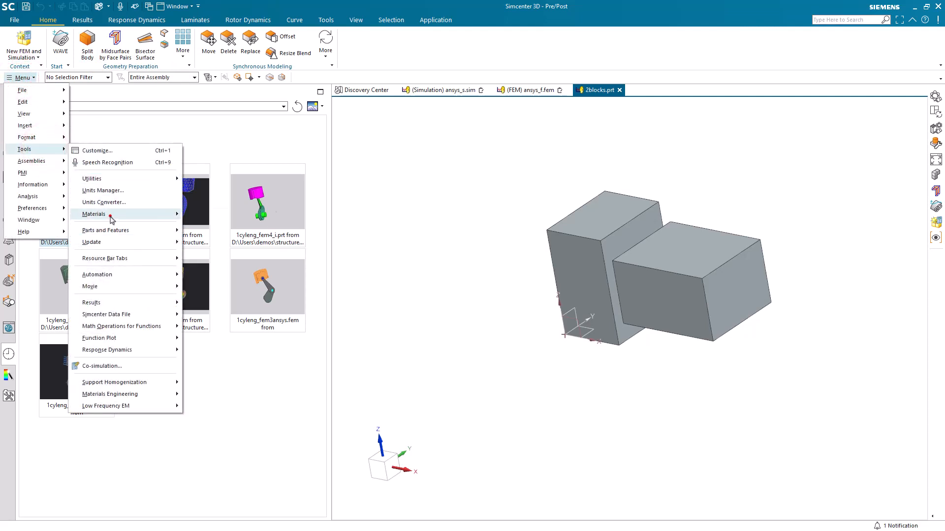
{"action": "left_click", "coordinate": [94, 214]}
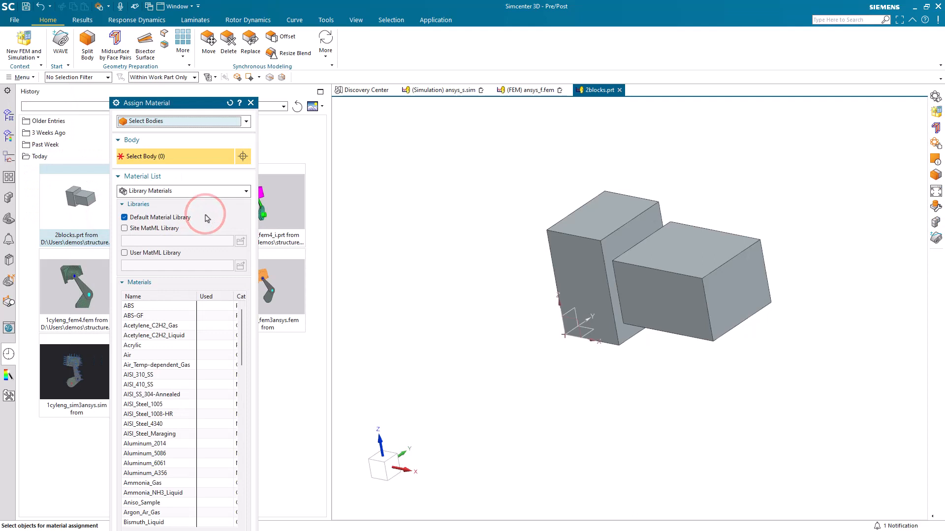
- Select the left block and load the aml.xml user MatML library as the material source
{"action": "left_click", "coordinate": [591, 251]}
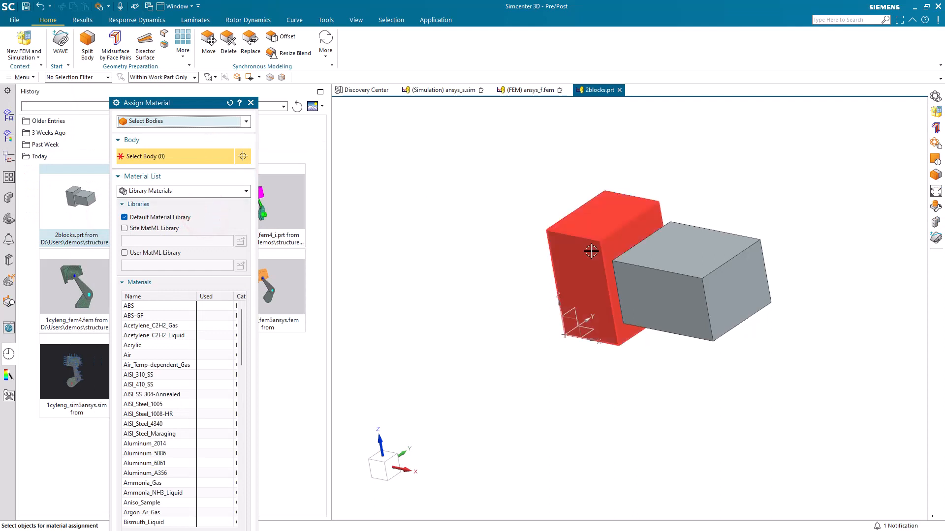
{"action": "left_click", "coordinate": [591, 251]}
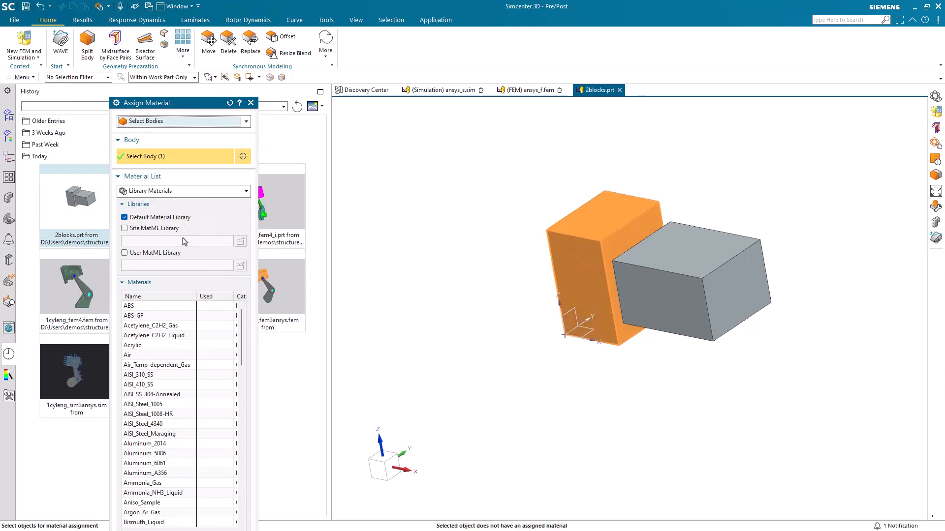
{"action": "left_click", "coordinate": [125, 253]}
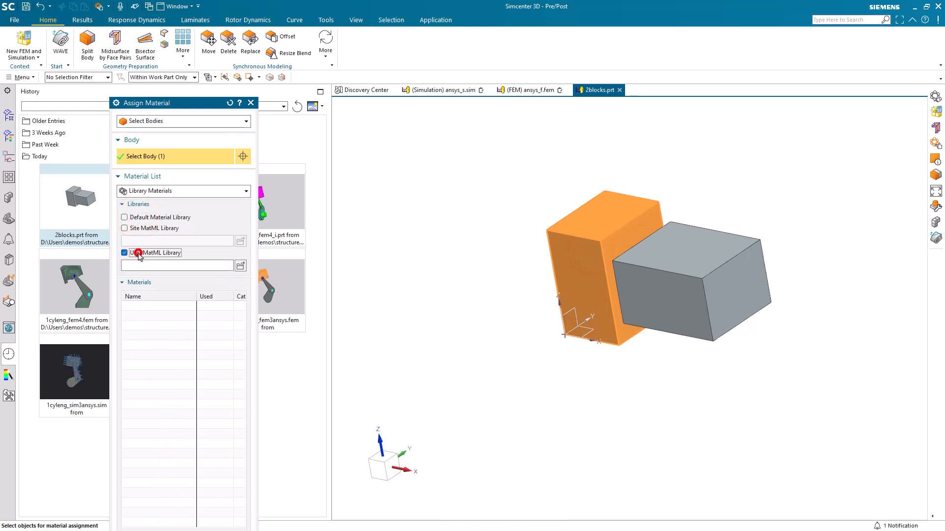
{"action": "left_click", "coordinate": [240, 266]}
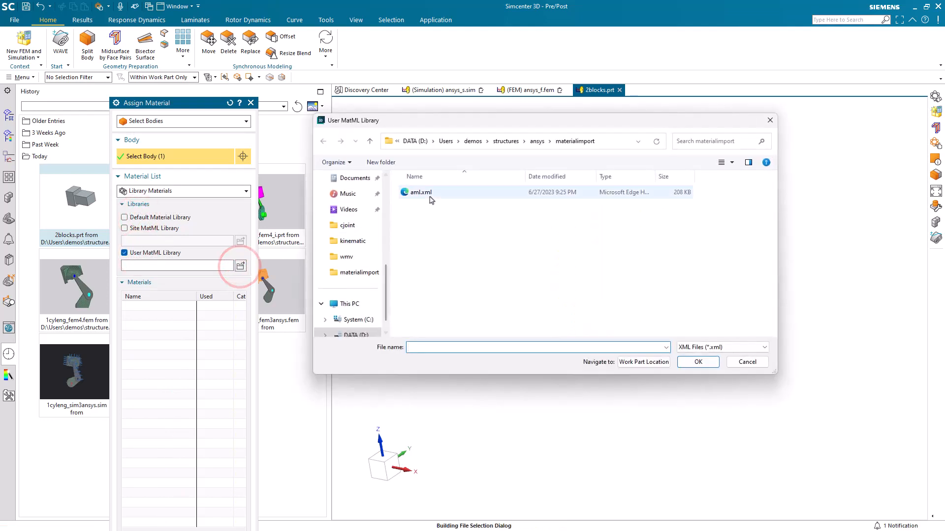
{"action": "left_click", "coordinate": [421, 192]}
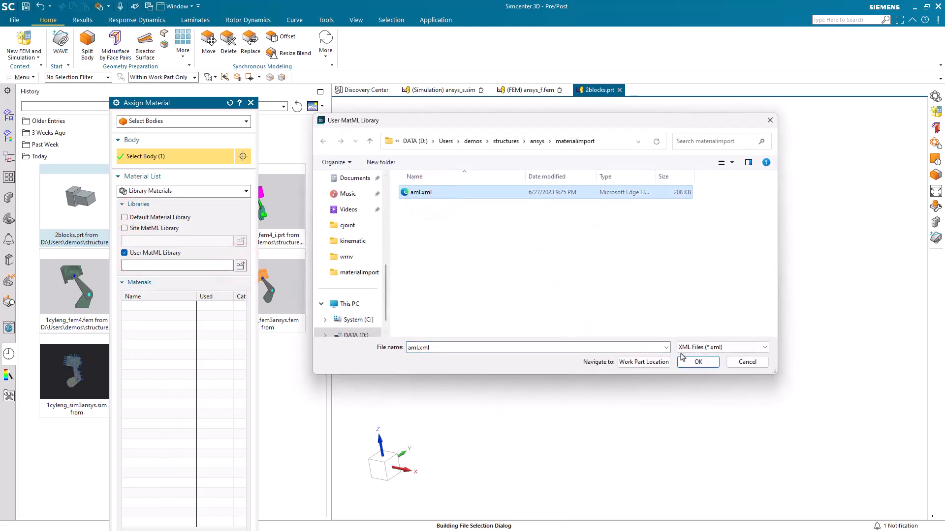
{"action": "left_click", "coordinate": [698, 361]}
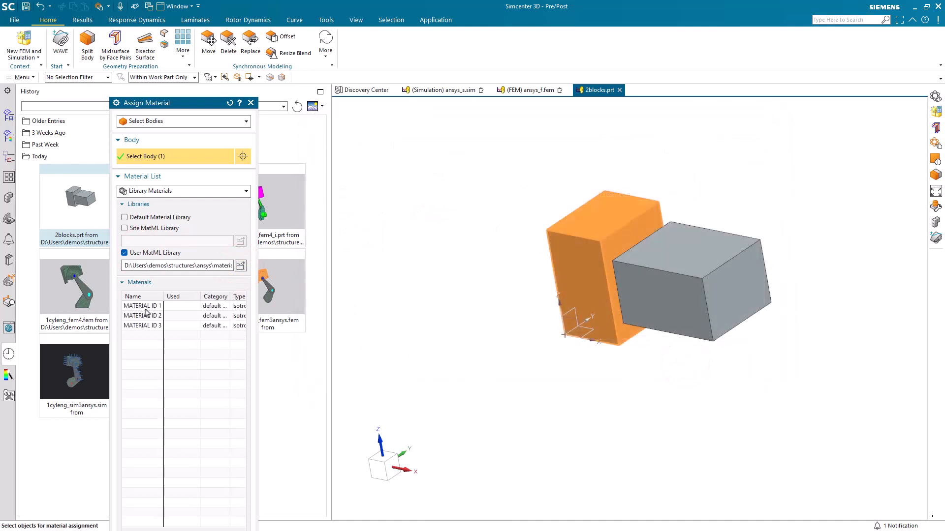
{"action": "mouse_move", "coordinate": [255, 312]}
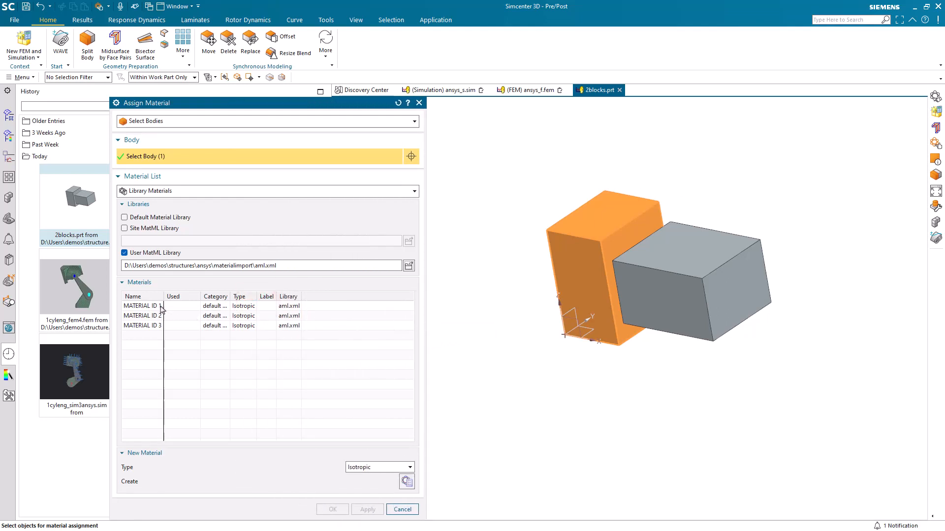
- Assign MATERIAL ID 1 to the left block and close the dialog
{"action": "left_click", "coordinate": [141, 305]}
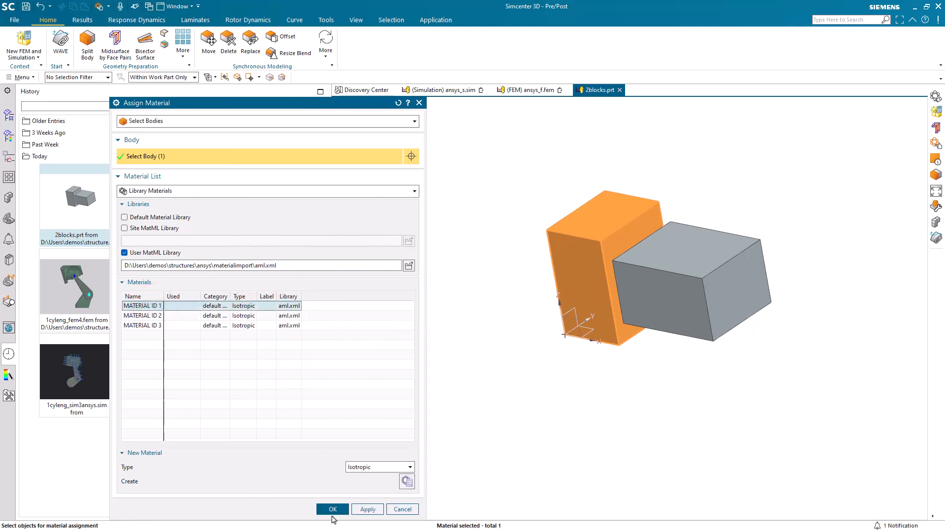
{"action": "left_click", "coordinate": [332, 509]}
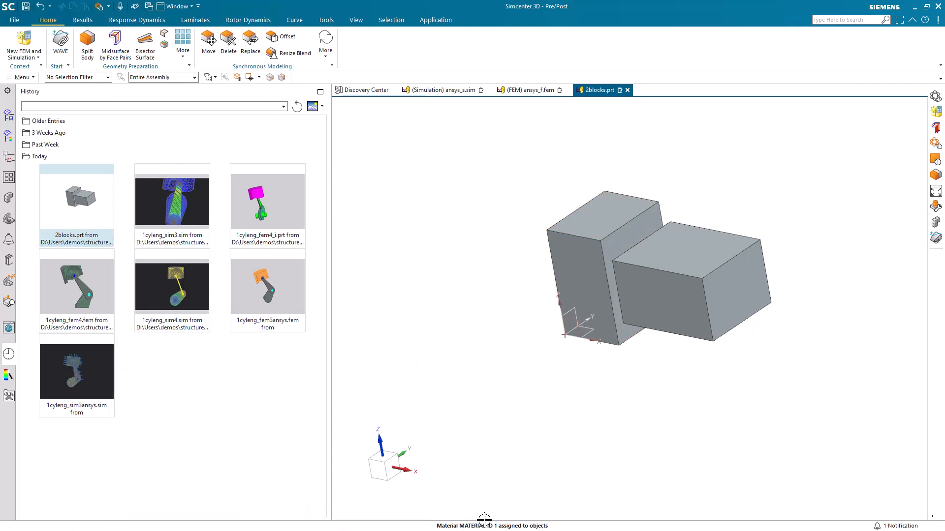
{"action": "mouse_move", "coordinate": [469, 479]}
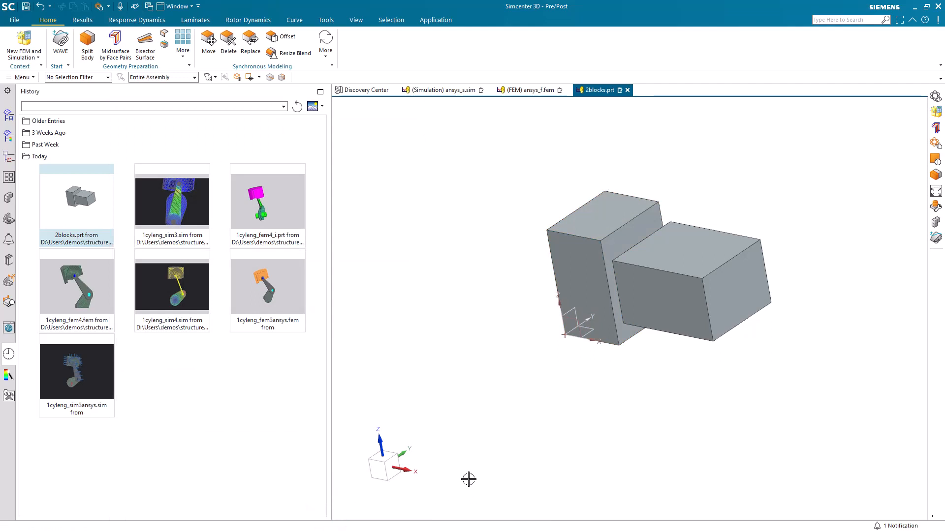